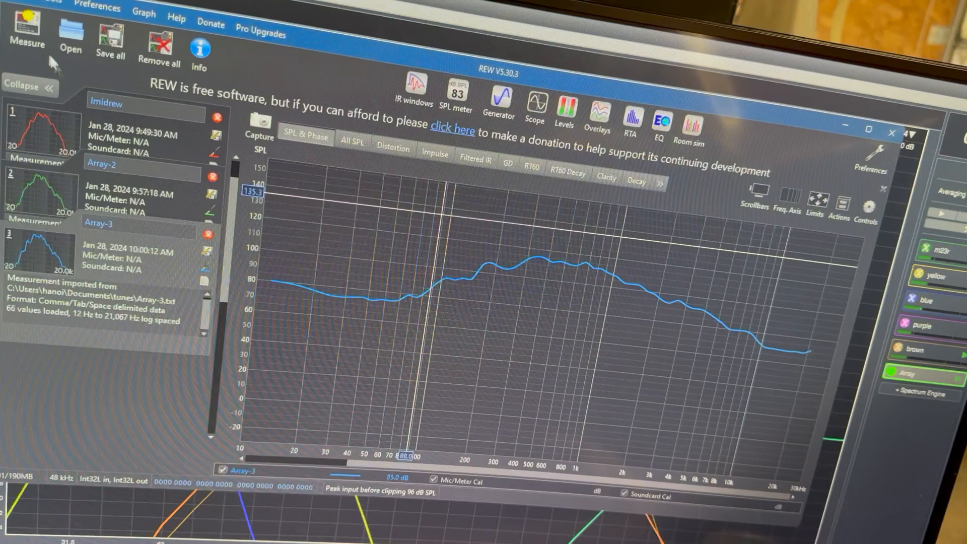
Import the Array-4 response file from the tunes folder via the File menu
{"action": "left_click", "coordinate": [20, 5]}
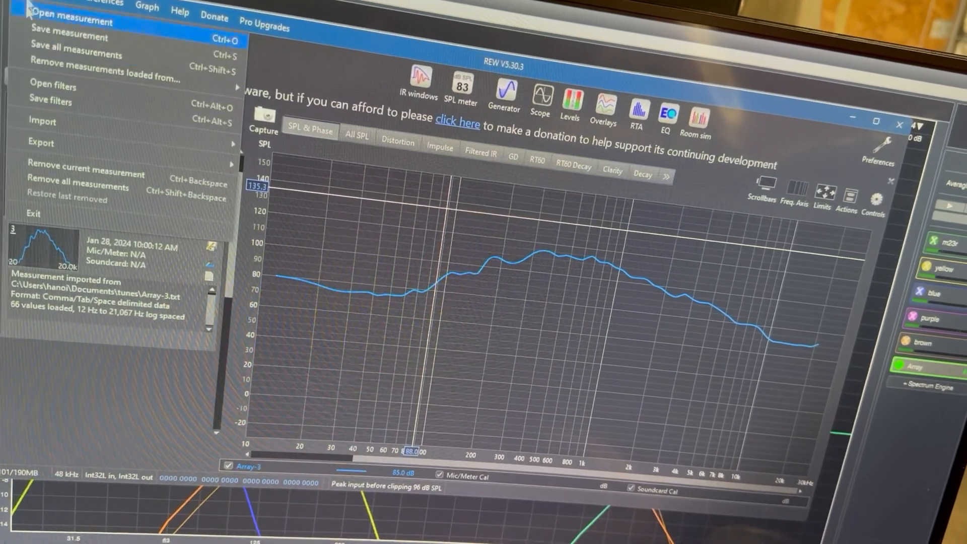
{"action": "mouse_move", "coordinate": [42, 125]}
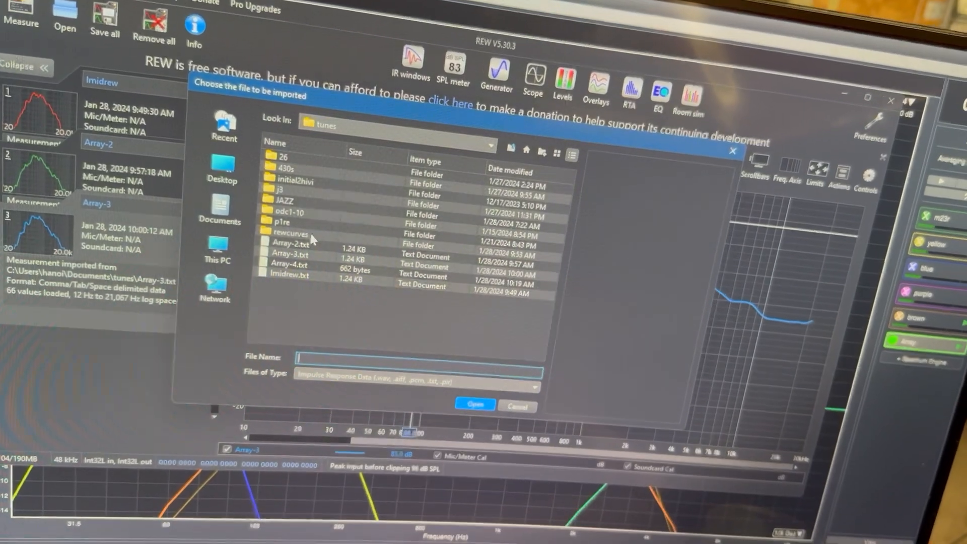
{"action": "left_click", "coordinate": [476, 405]}
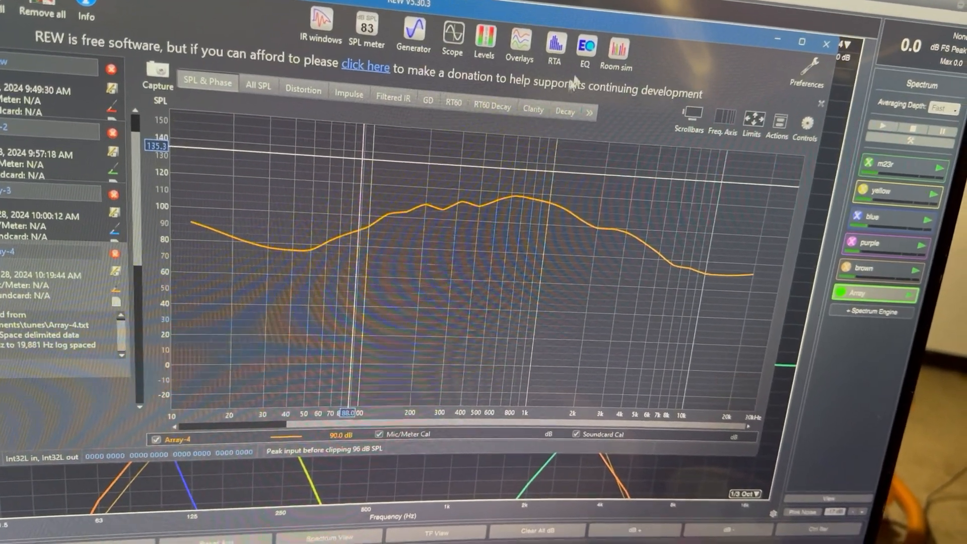
Open the EQ window for the imported Array-4 measurement
{"action": "left_click", "coordinate": [584, 41]}
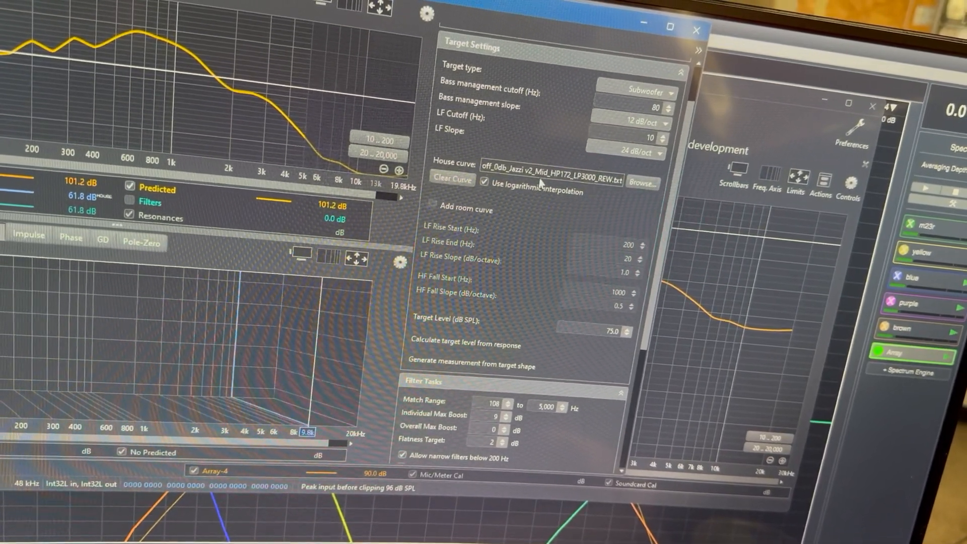
Expand the Target type dropdown, currently set to Subwoofer
{"action": "left_click", "coordinate": [667, 92]}
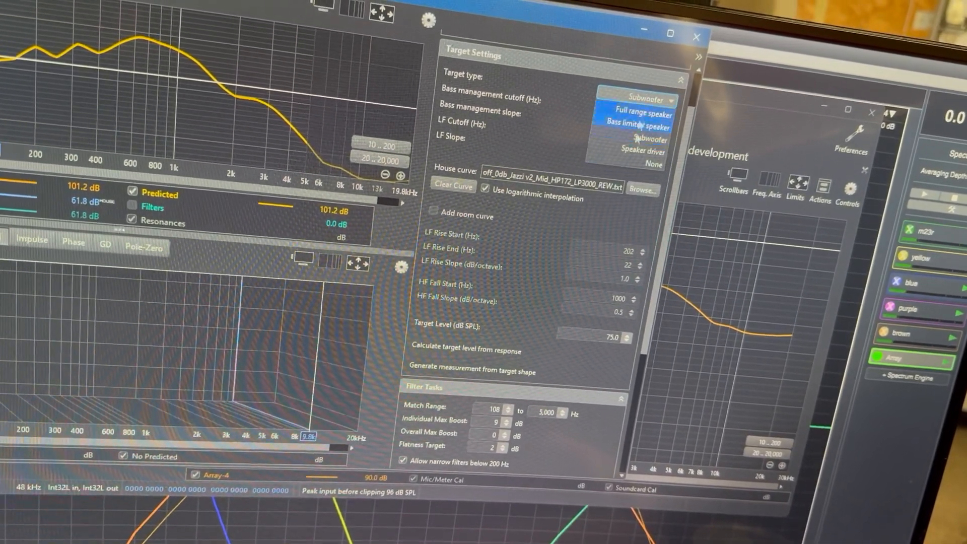